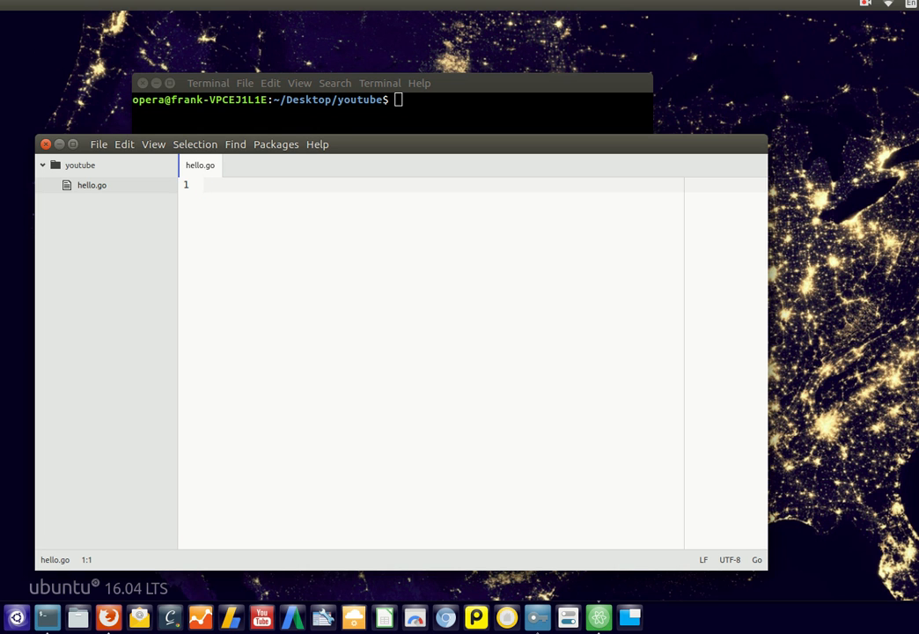
- Write 'package main' at the top of hello.go, trying the autocomplete snippet
{"action": "left_click", "coordinate": [204, 184]}
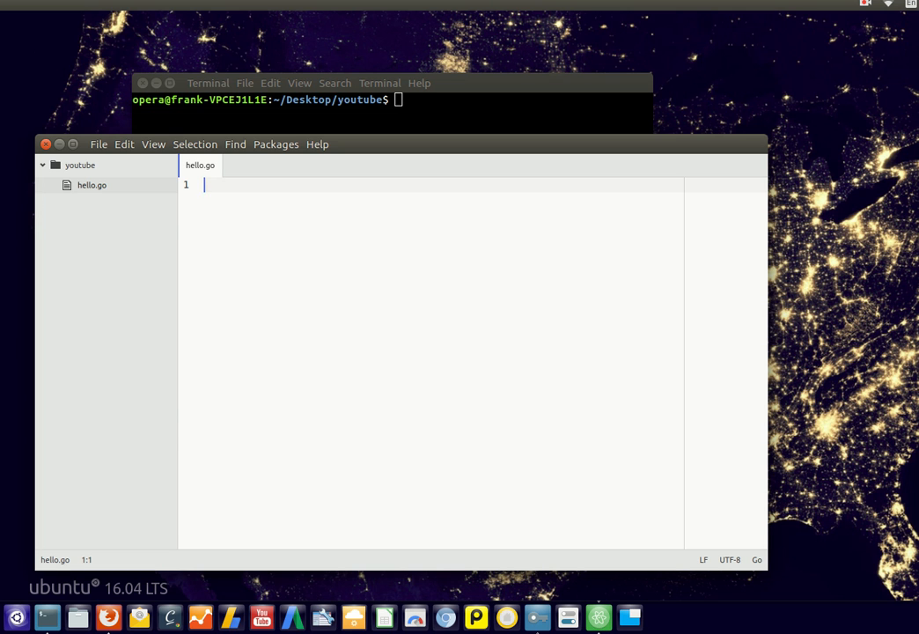
{"action": "type", "text": "pa"}
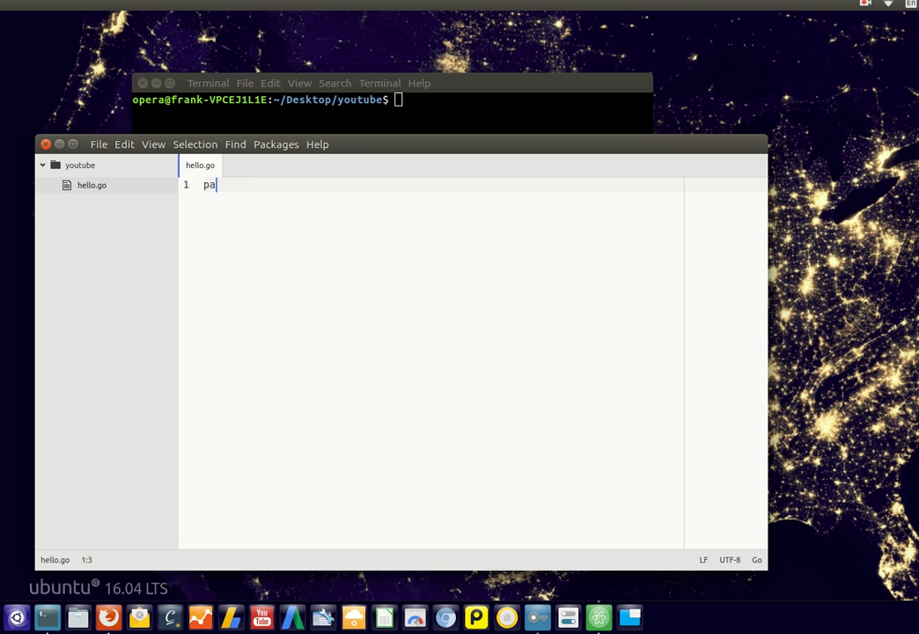
{"action": "type", "text": "ckage main"}
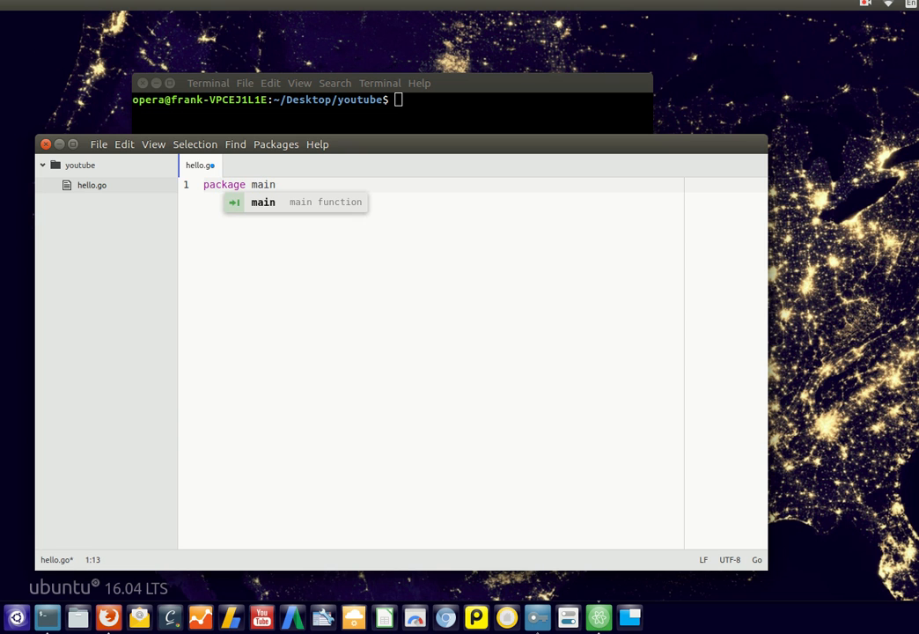
{"action": "key", "text": "Tab"}
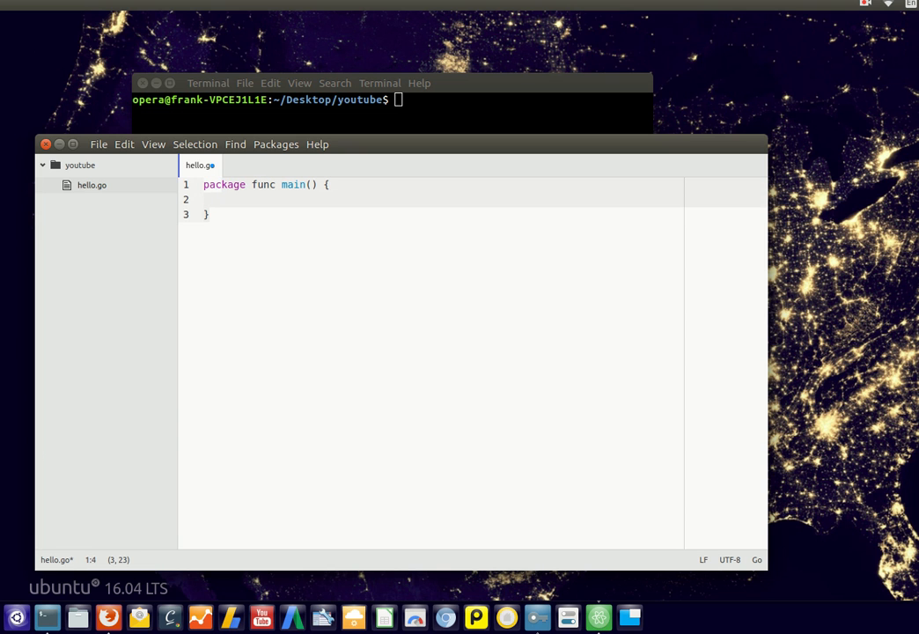
{"action": "type", "text": "fma"}
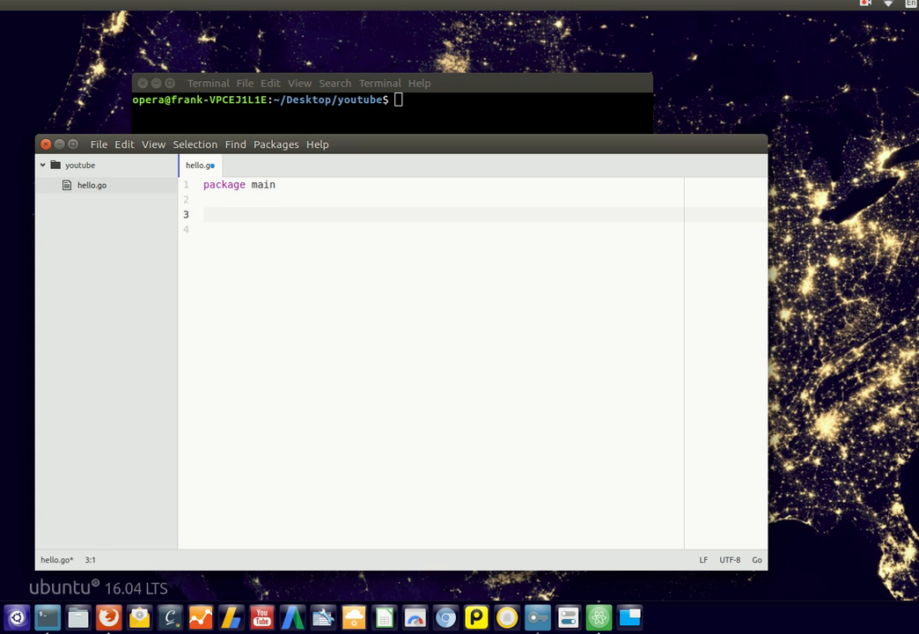
- Add import "fmt" and a main function calling fmt.Println("Hello World")
{"action": "type", "text": "import \"fmt\""}
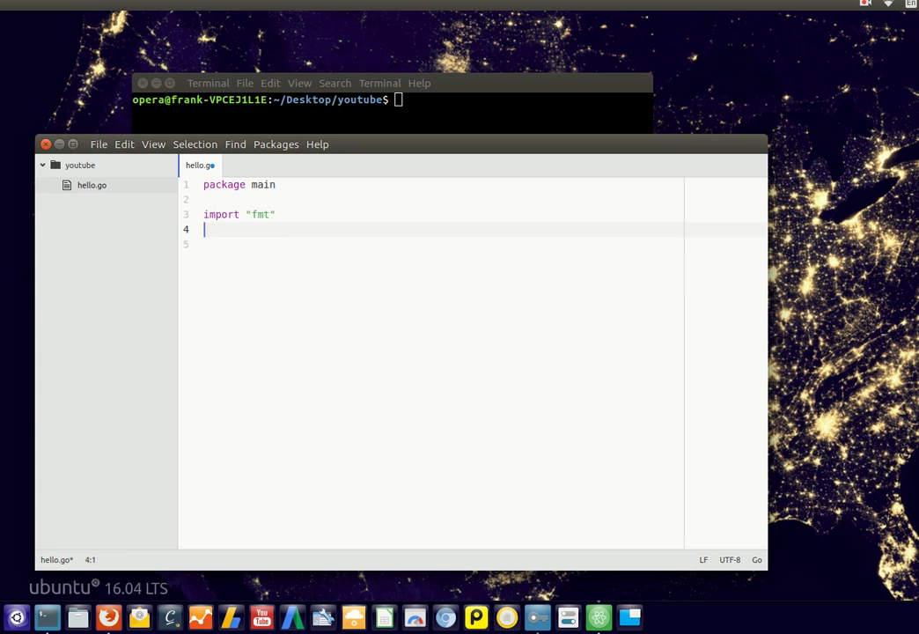
{"action": "type", "text": "func main() {"}
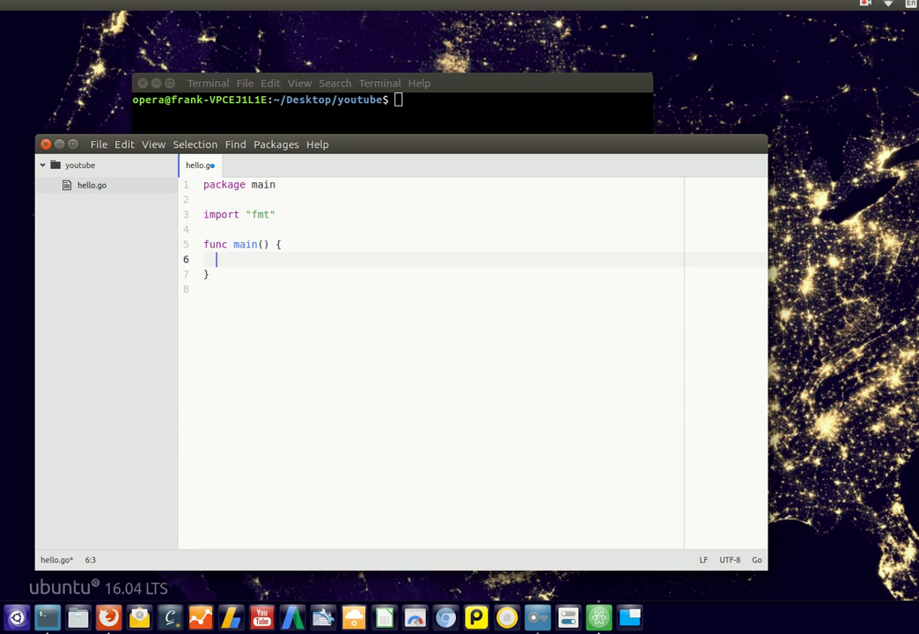
{"action": "type", "text": "fmt.Println("}
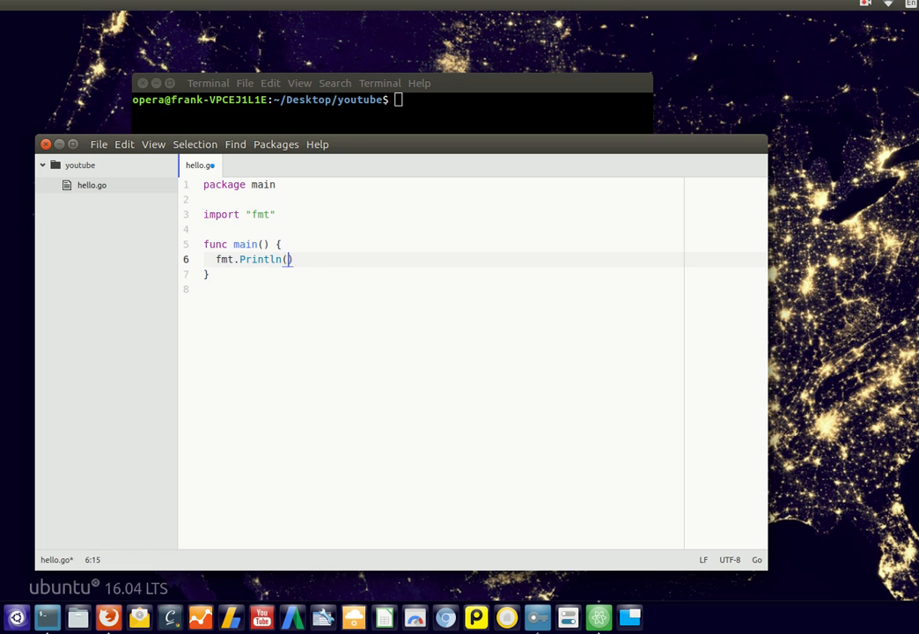
{"action": "type", "text": "\"Hello \""}
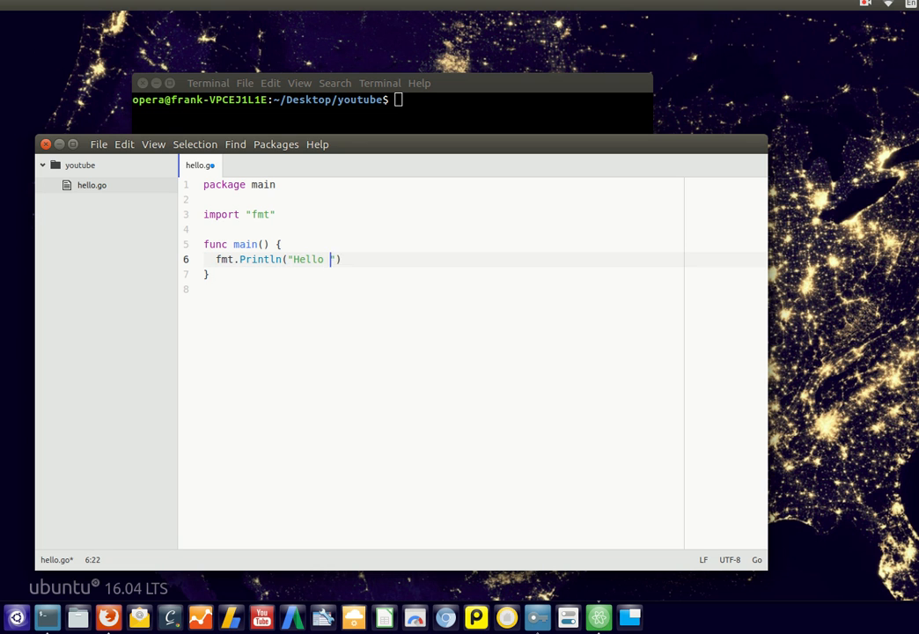
{"action": "type", "text": "World"}
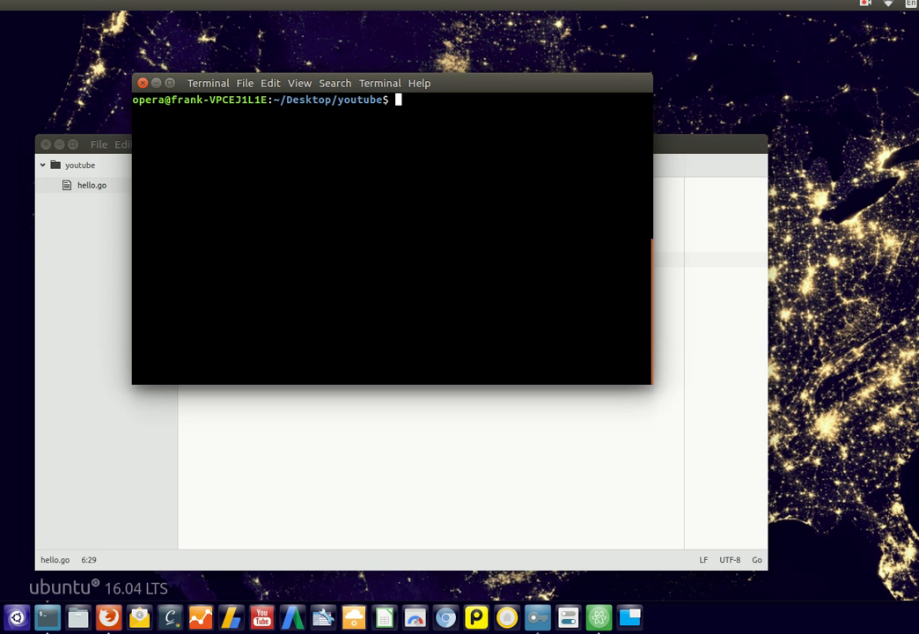
- Type a 'go run hello' command at the Terminal prompt without running it
{"action": "type", "text": "go run h"}
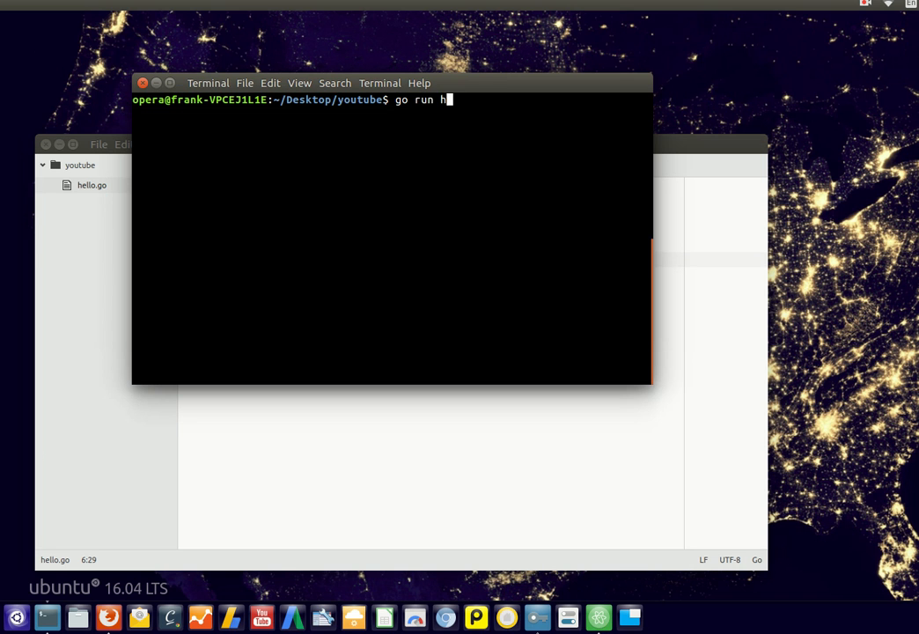
{"action": "type", "text": "ello.r"}
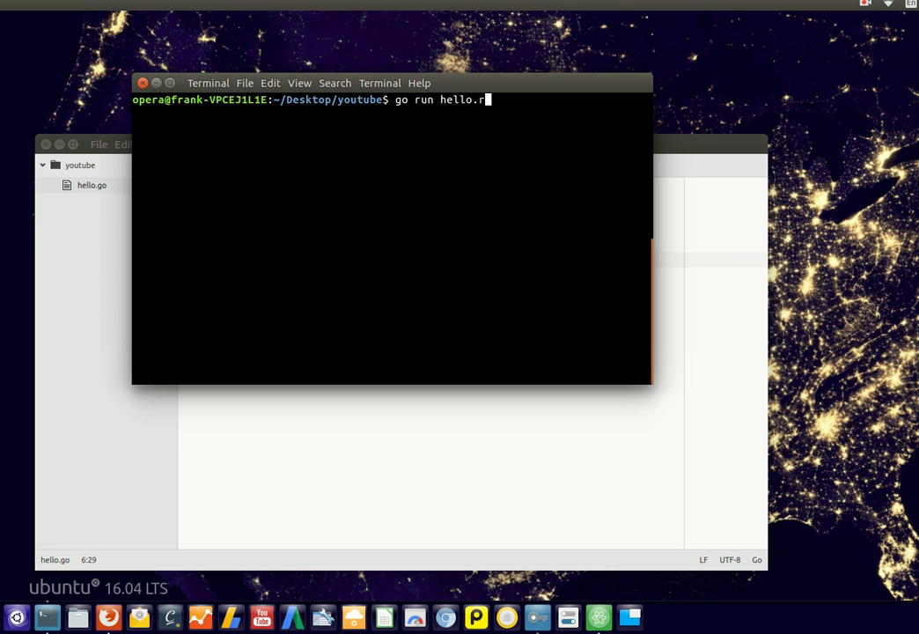